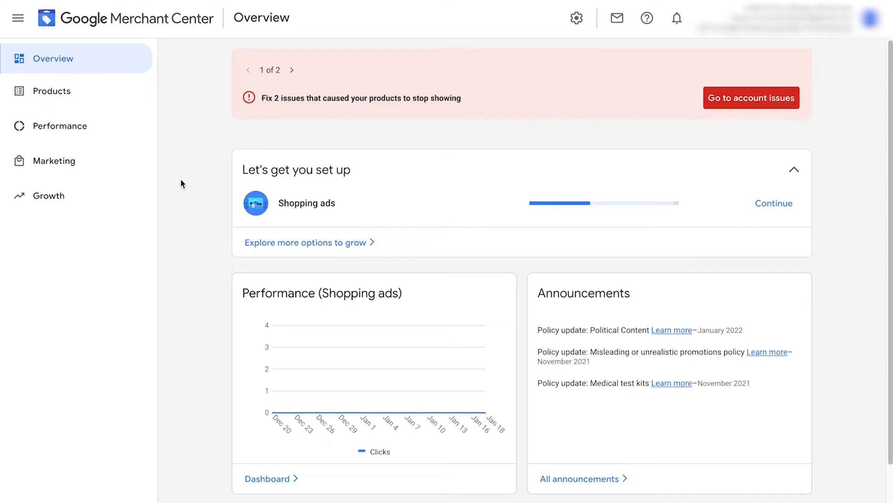
pyautogui.moveTo(191, 196)
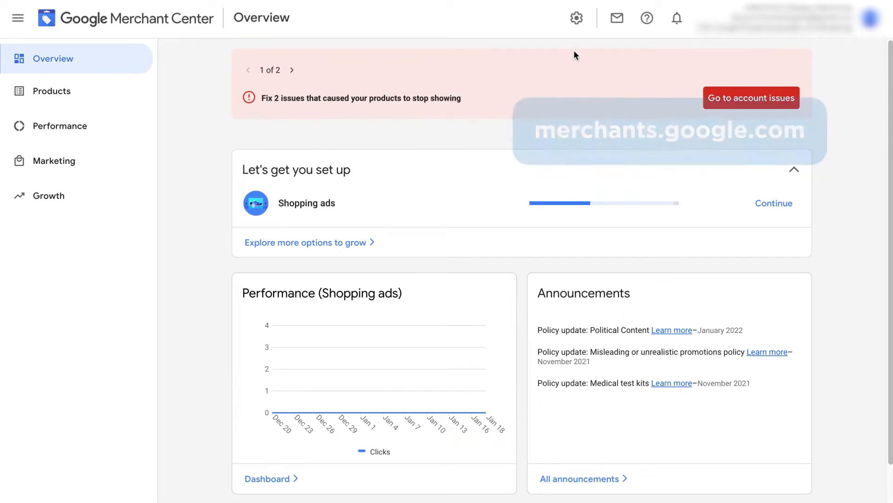
# Step: Show the Tools and Settings menu from the gear icon on the Overview page
pyautogui.click(576, 18)
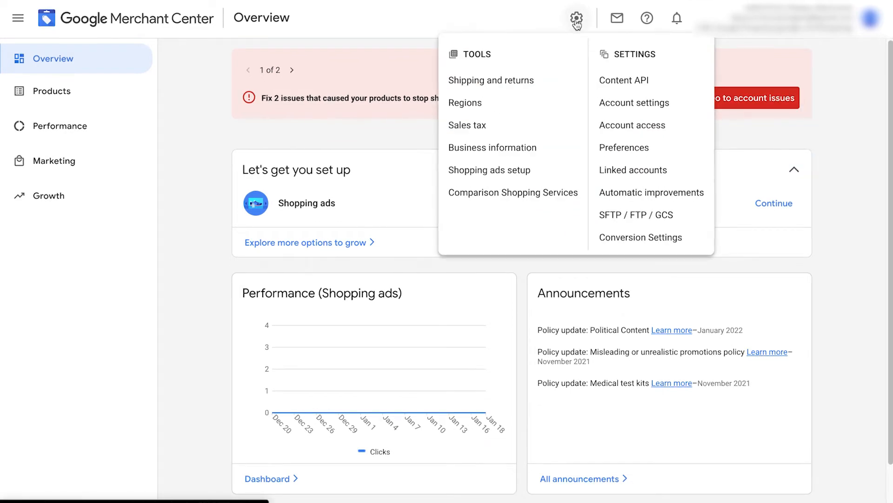
# Step: Go to Business information and keep the display name Sleepy Machines unchanged
pyautogui.click(493, 147)
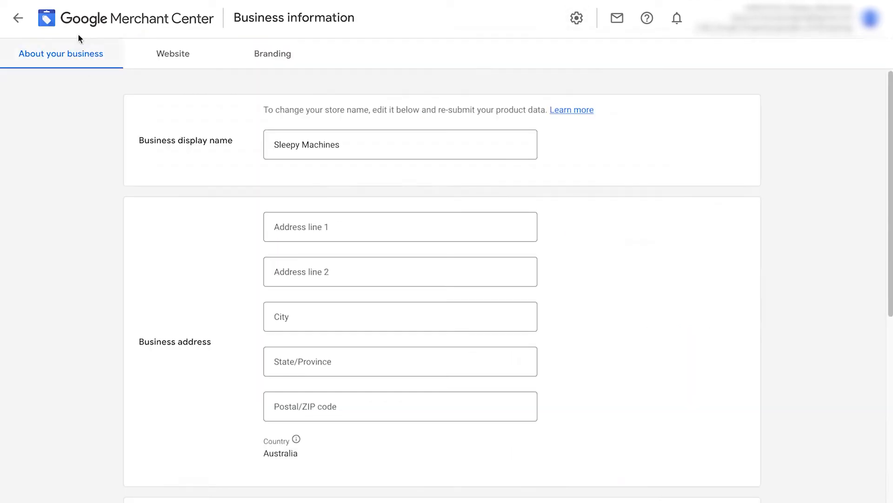
pyautogui.moveTo(211, 127)
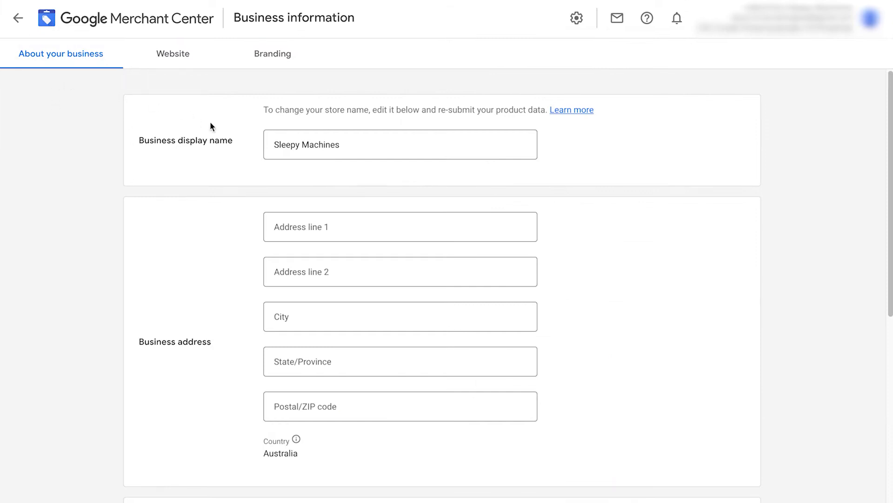
pyautogui.doubleClick(306, 144)
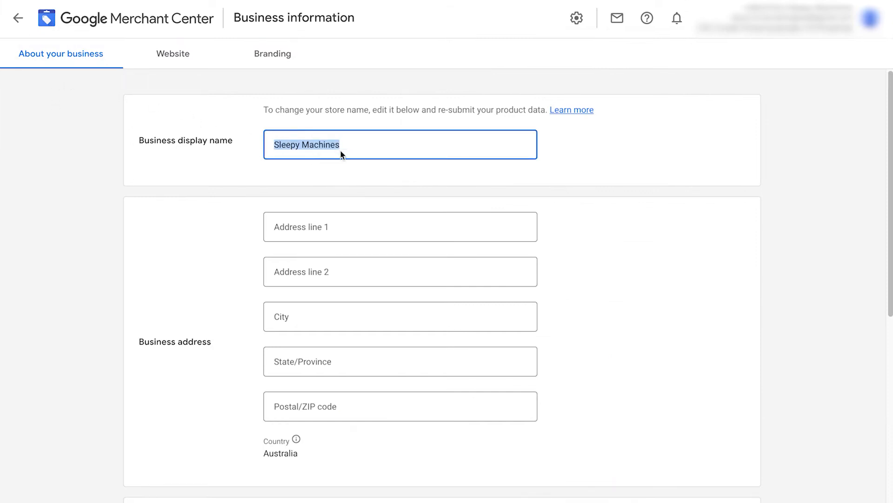
pyautogui.click(600, 171)
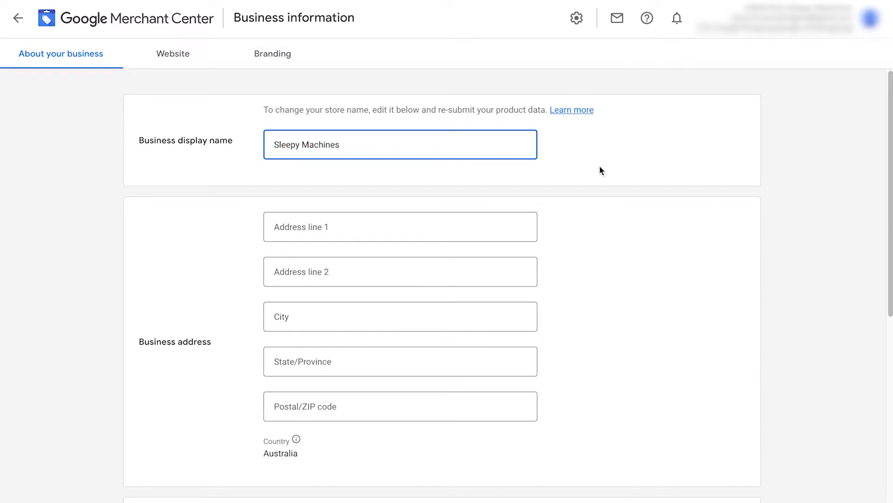
pyautogui.moveTo(601, 152)
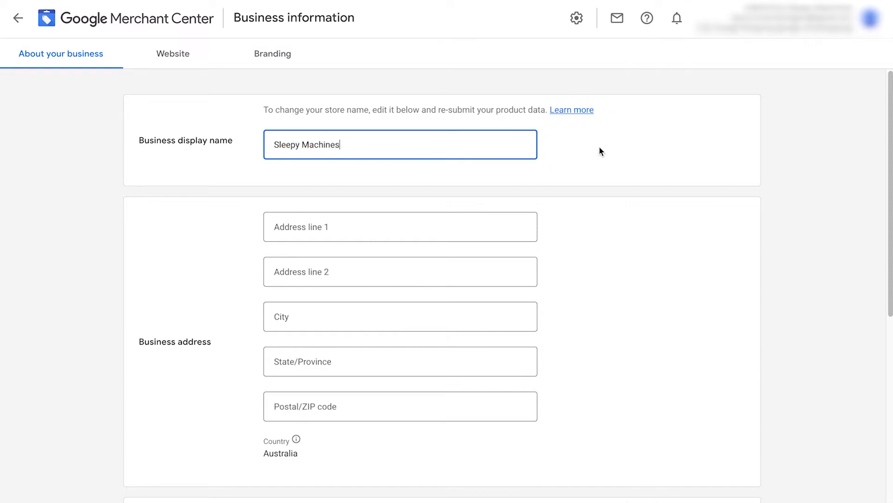
# Step: Scroll down the page to the verification phone number section
pyautogui.scroll(-3)
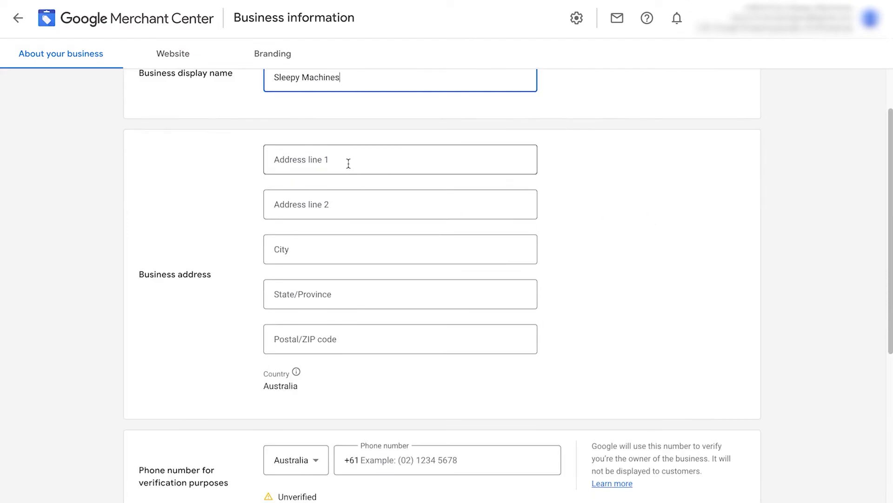
pyautogui.scroll(-3)
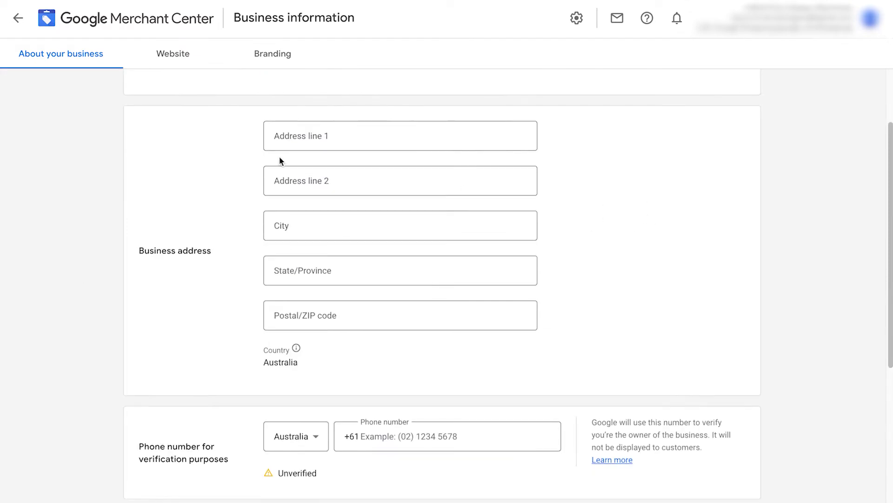
pyautogui.moveTo(257, 340)
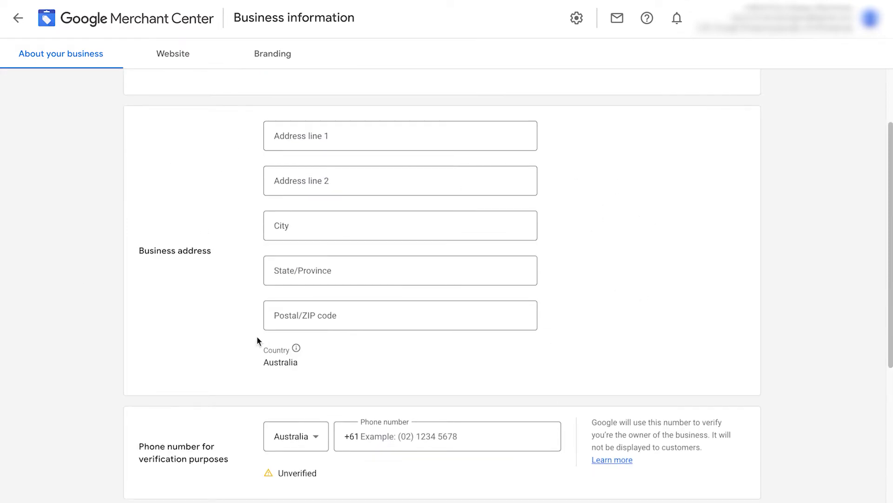
pyautogui.scroll(-3)
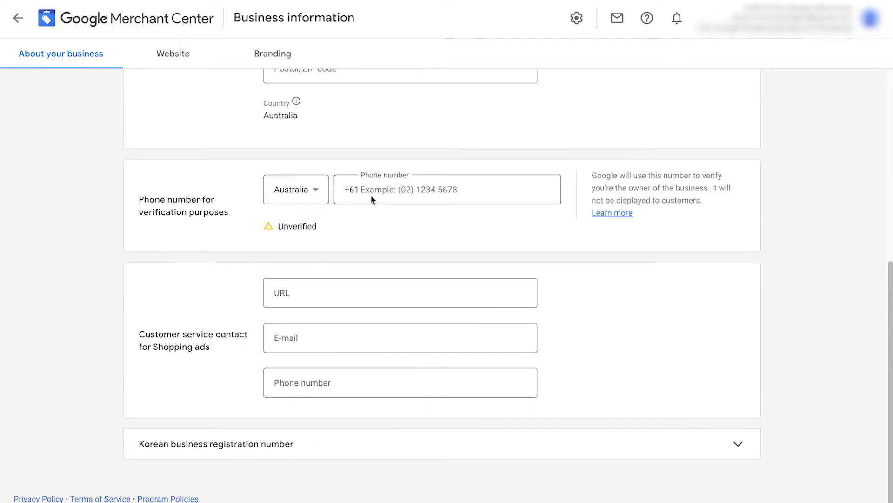
# Step: Enter the verification phone number and request its code by text message
pyautogui.click(448, 189)
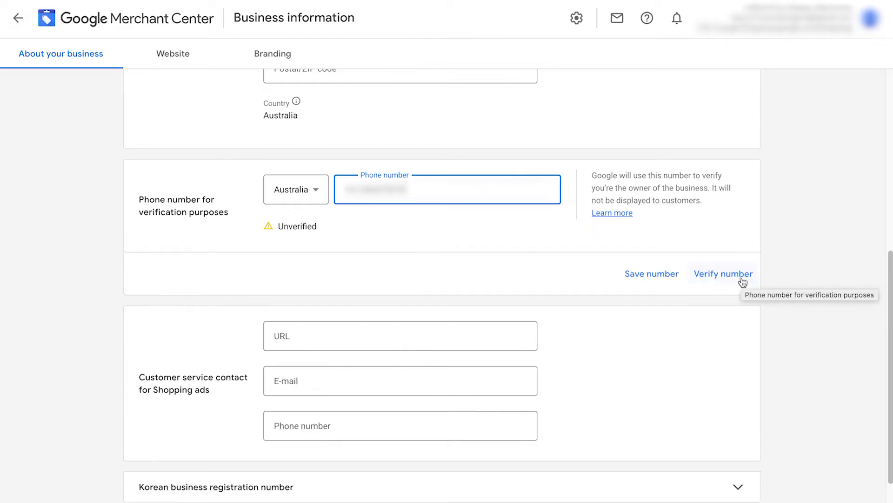
pyautogui.click(724, 273)
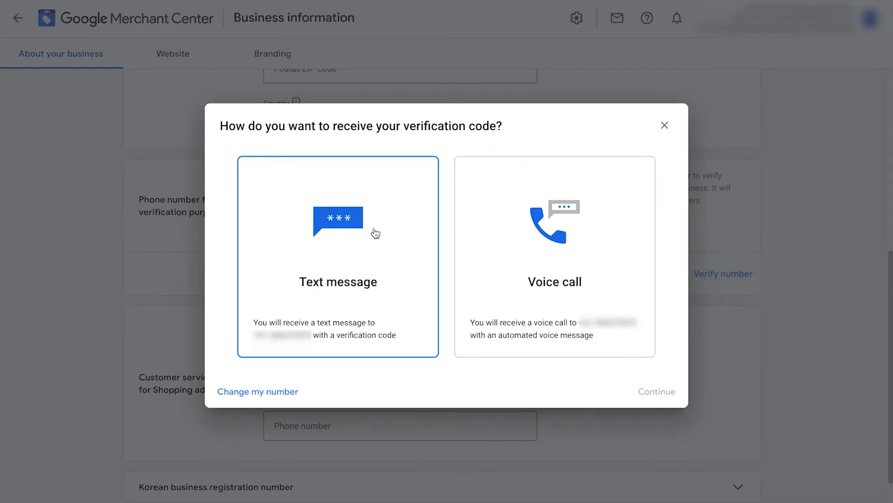
pyautogui.moveTo(350, 246)
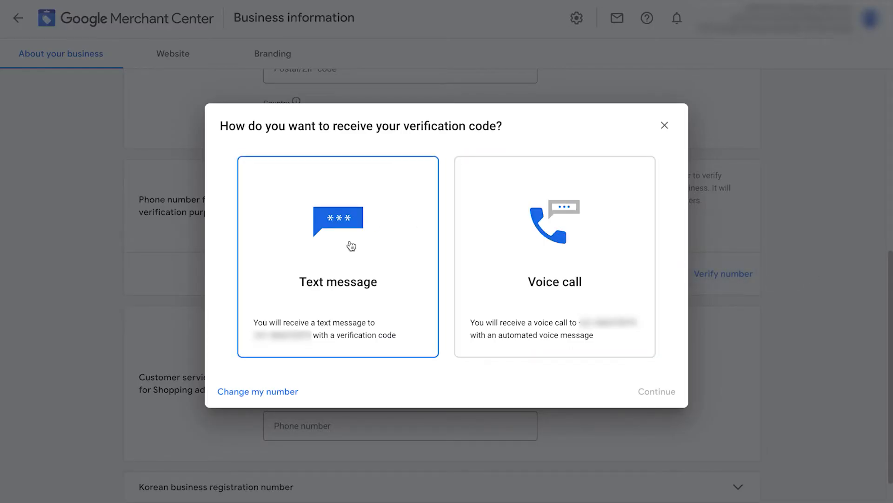
pyautogui.click(656, 392)
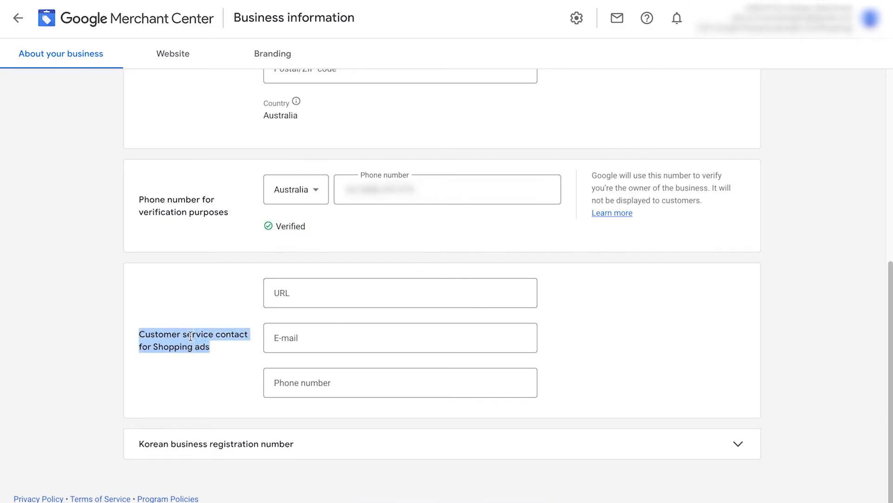
# Step: Visit the customer service URL and e-mail fields, leaving them empty, and return to About your business
pyautogui.click(399, 292)
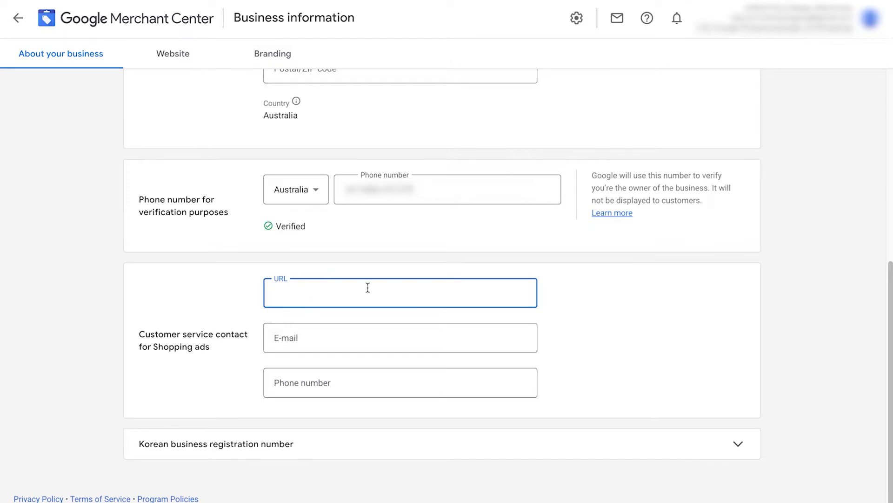
pyautogui.click(400, 337)
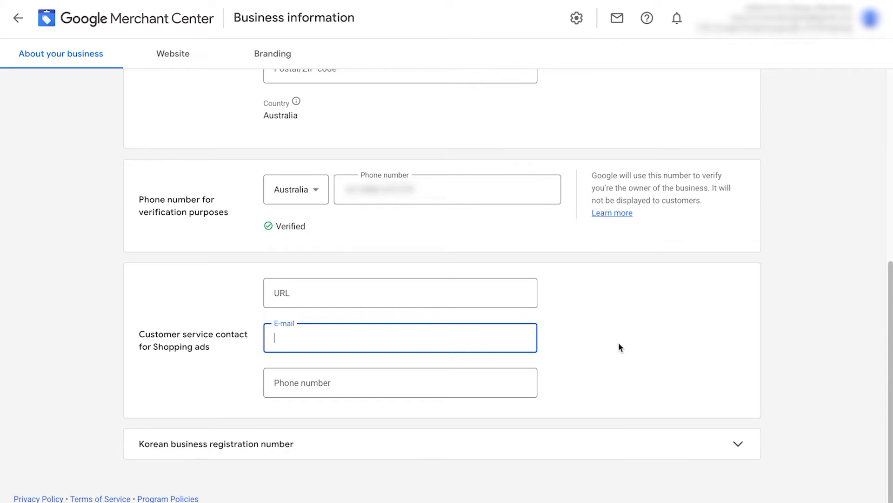
pyautogui.click(399, 383)
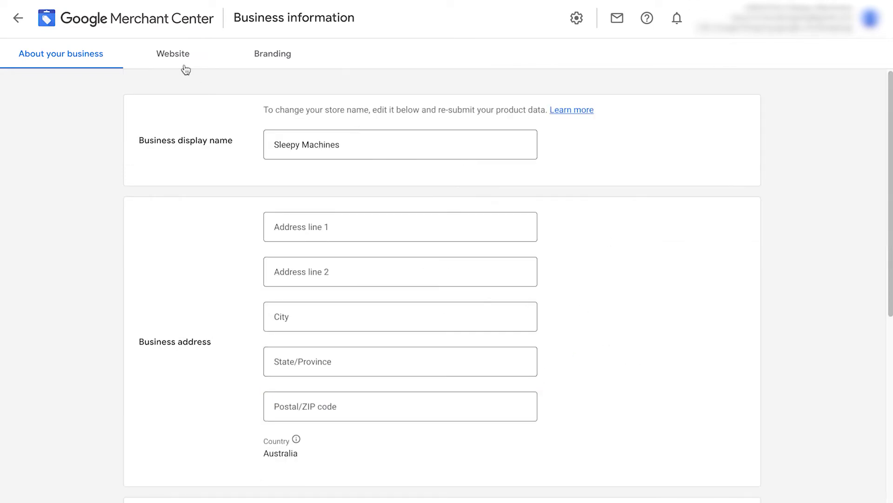
pyautogui.click(172, 54)
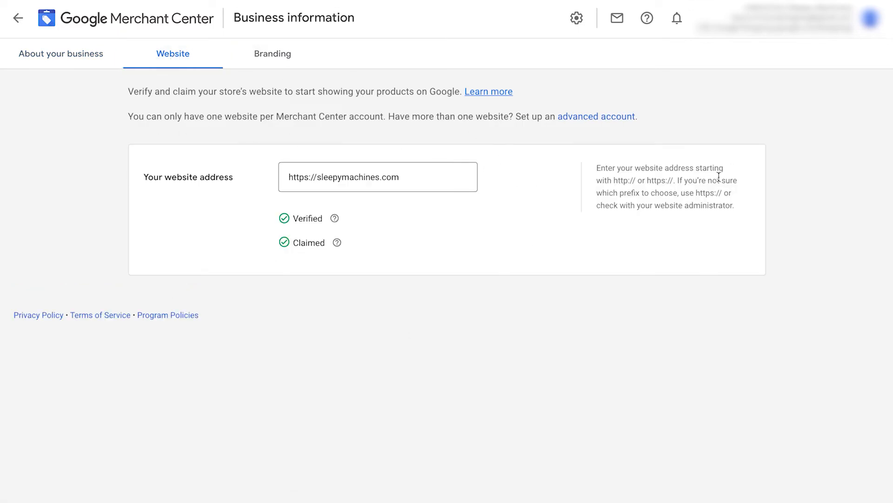
pyautogui.moveTo(448, 159)
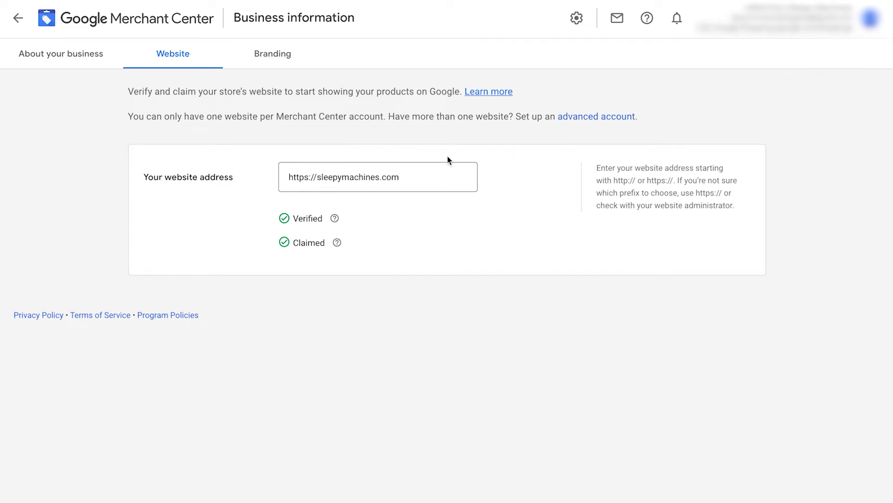
pyautogui.moveTo(486, 297)
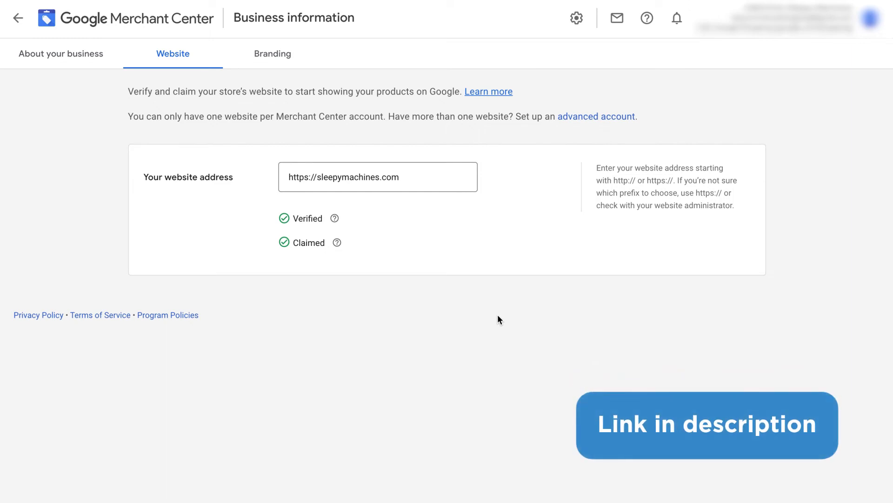
pyautogui.click(273, 54)
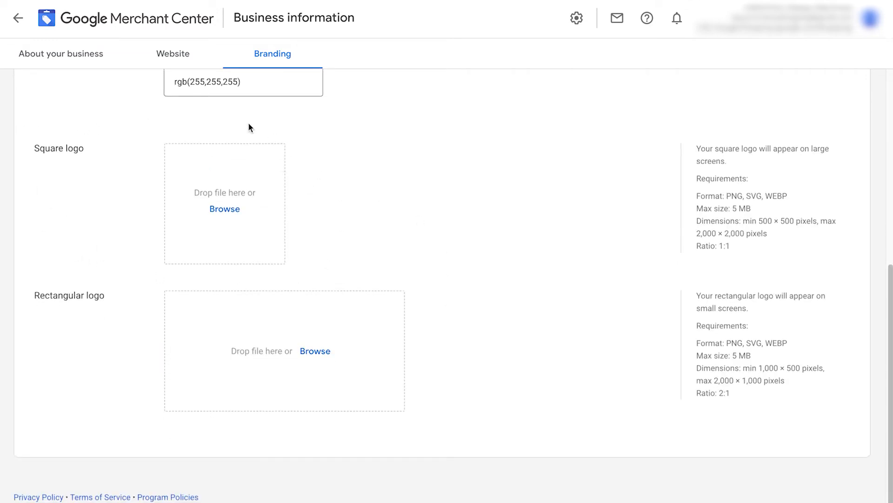
pyautogui.moveTo(285, 153)
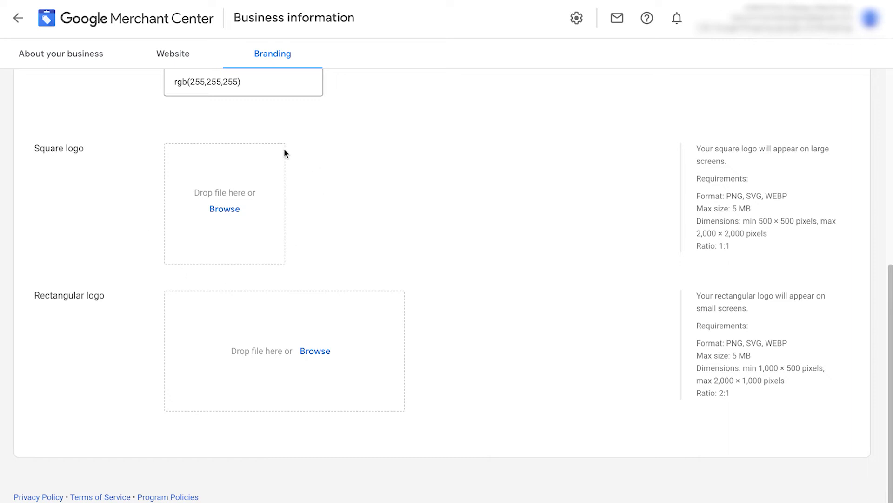
pyautogui.moveTo(288, 460)
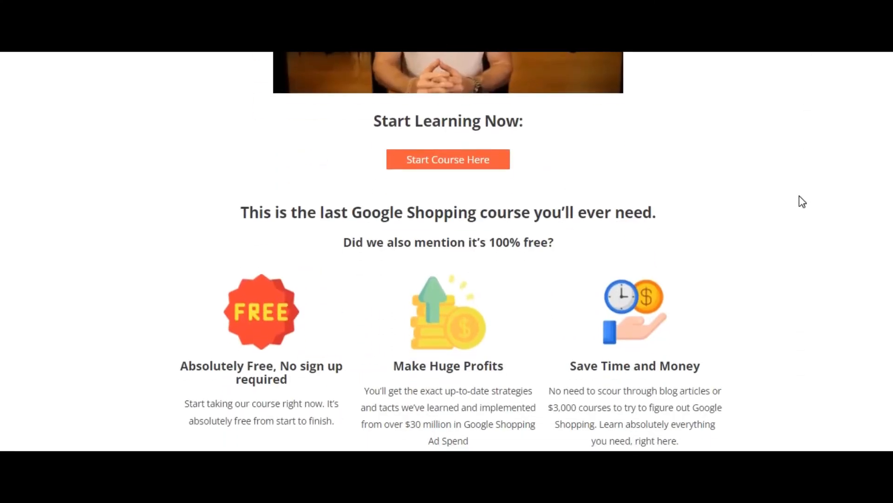
# Step: Scroll the keycommerce.com course page through the Section 5.1 lesson list
pyautogui.scroll(-3)
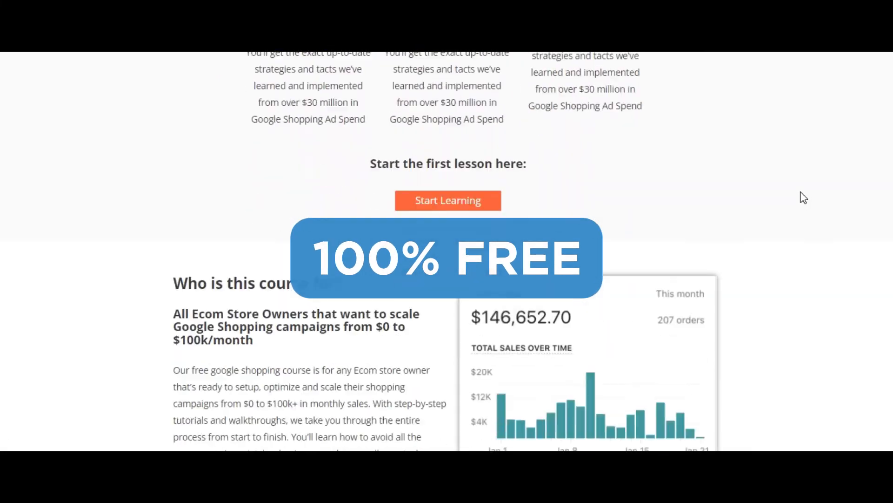
pyautogui.scroll(-3)
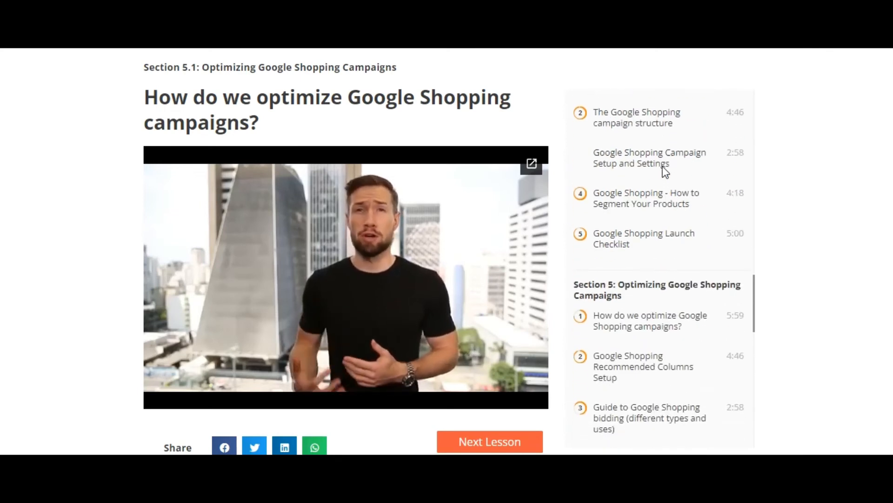
pyautogui.scroll(-3)
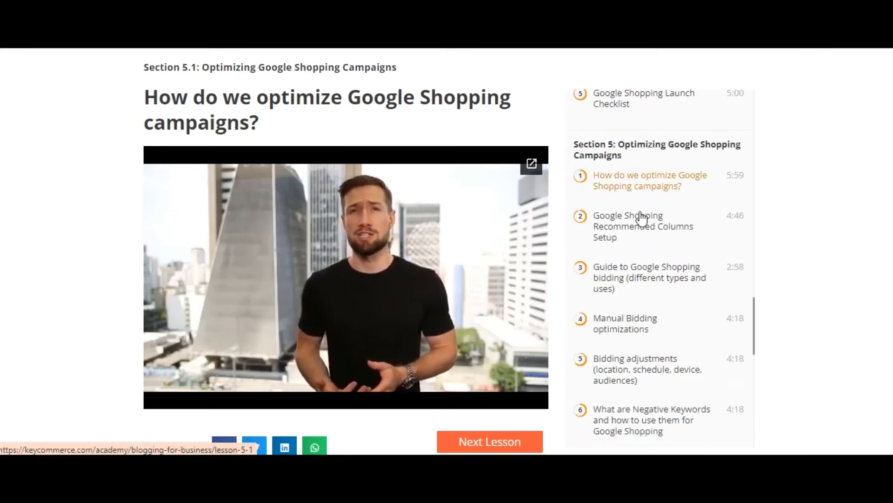